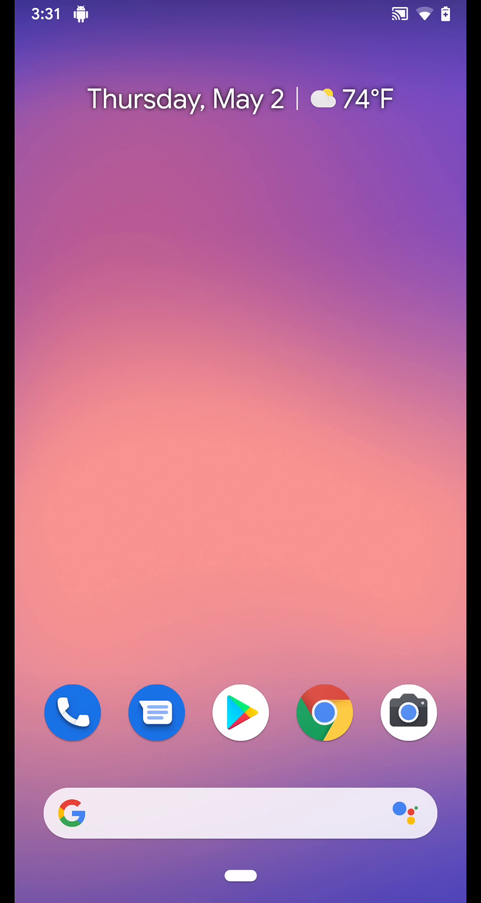
Read Chrome's full Play Store description, then launch Chrome Beta to the Google homepage
left_click(324, 712)
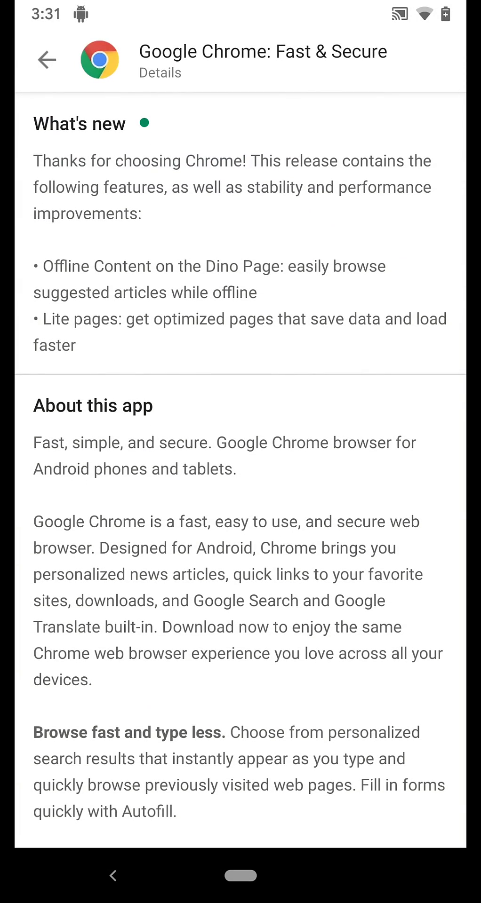
scroll("down", 3)
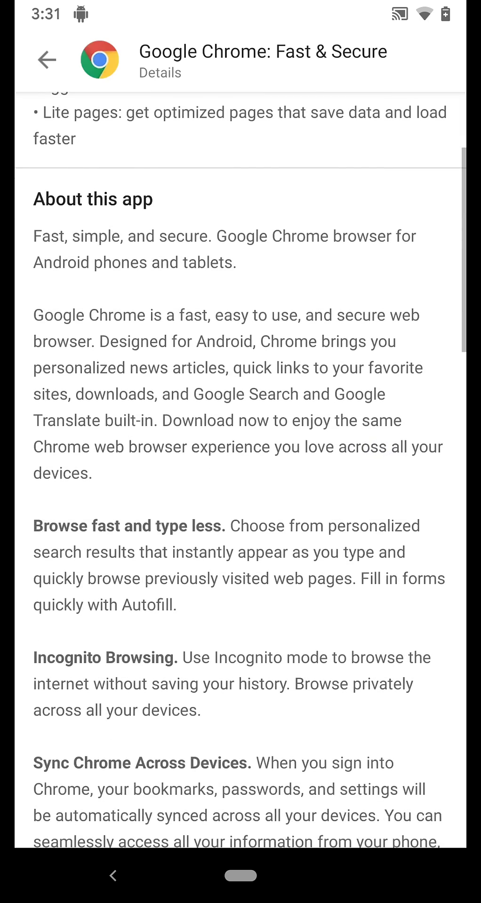
scroll("down", 3)
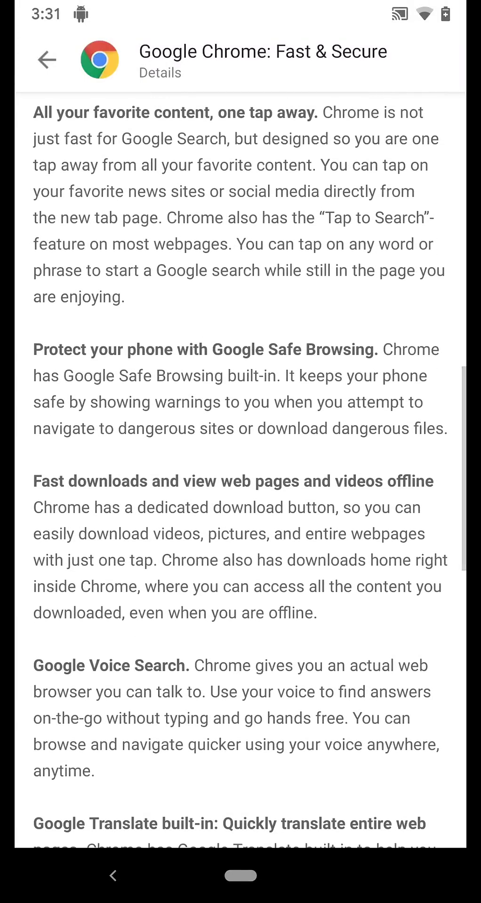
scroll("down", 3)
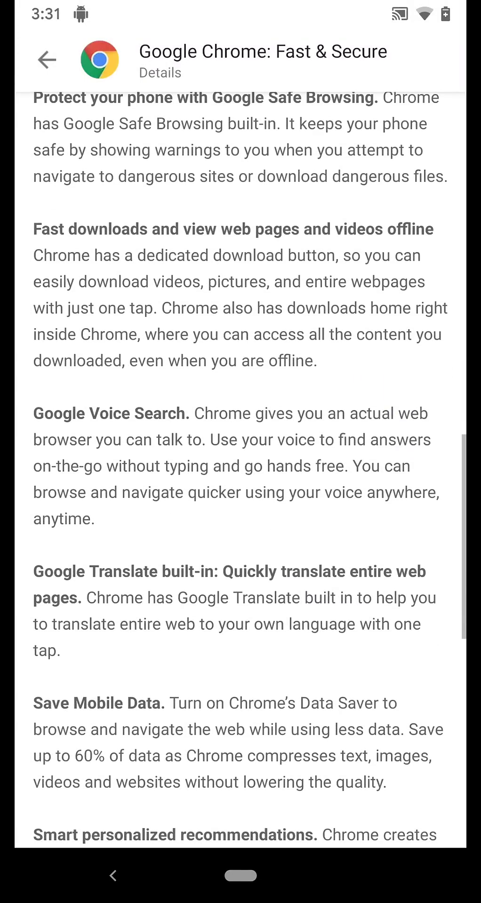
scroll("down", 3)
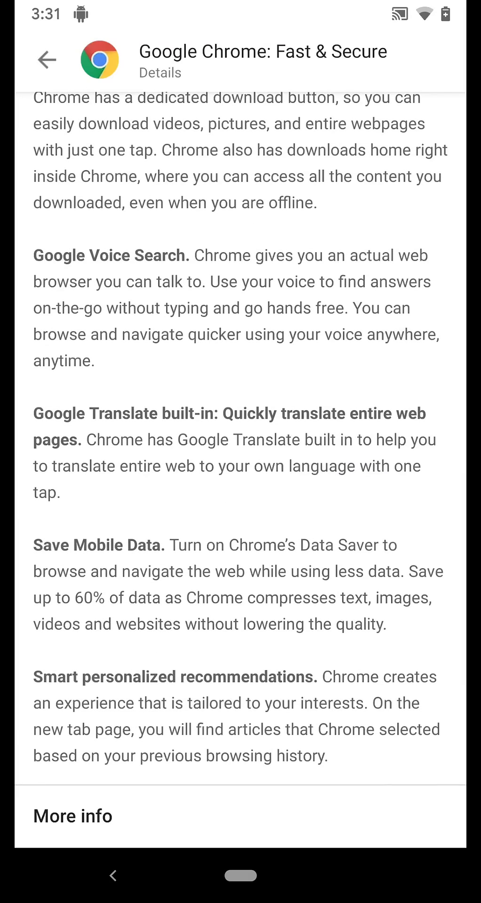
scroll("down", 3)
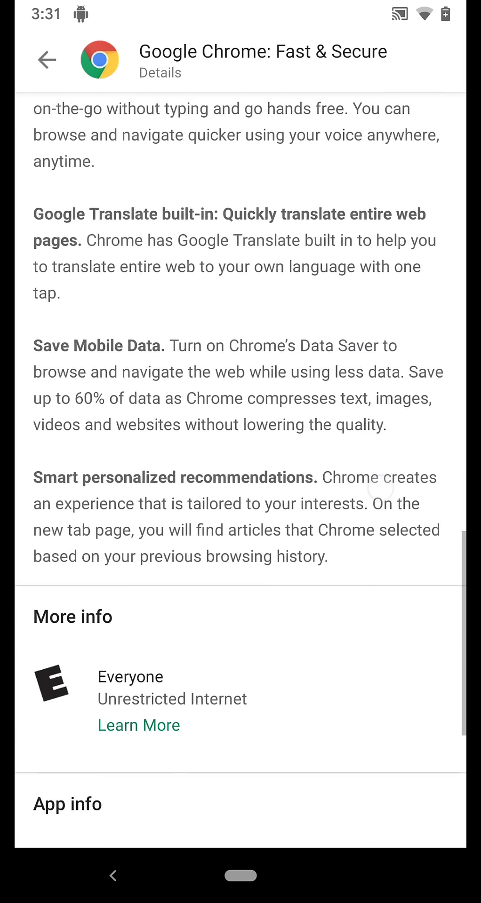
scroll("down", 3)
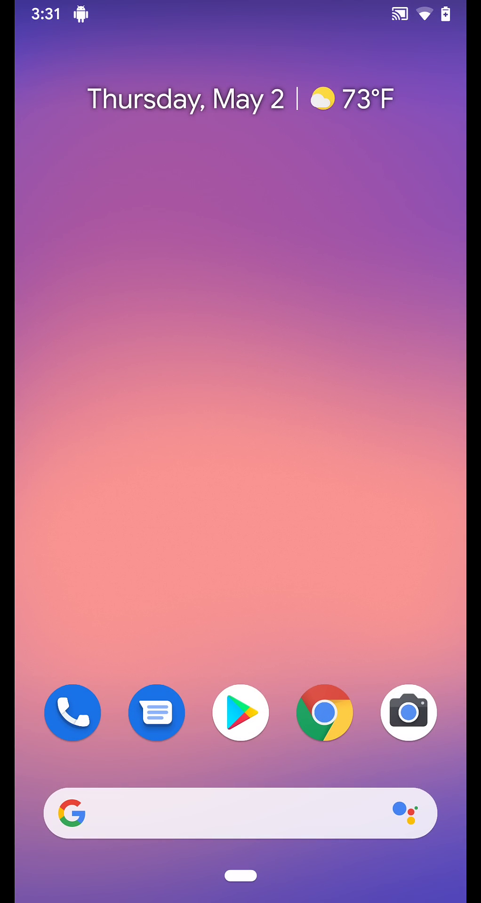
scroll("up", 3)
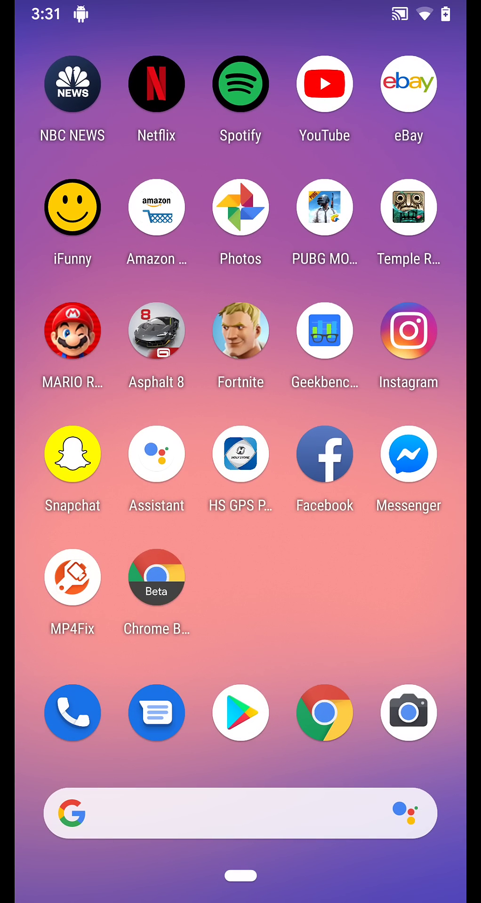
left_click(324, 713)
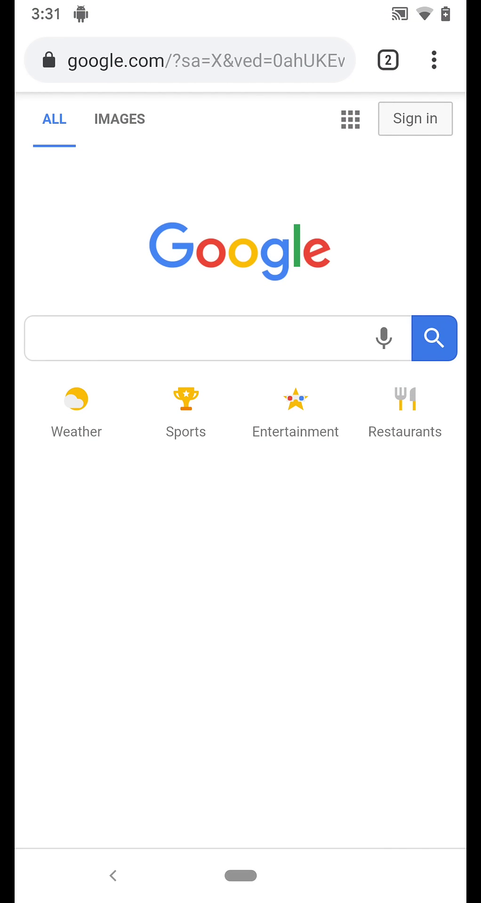
Enter chrome://flags in the address bar to reach the experimental features page
left_click(190, 62)
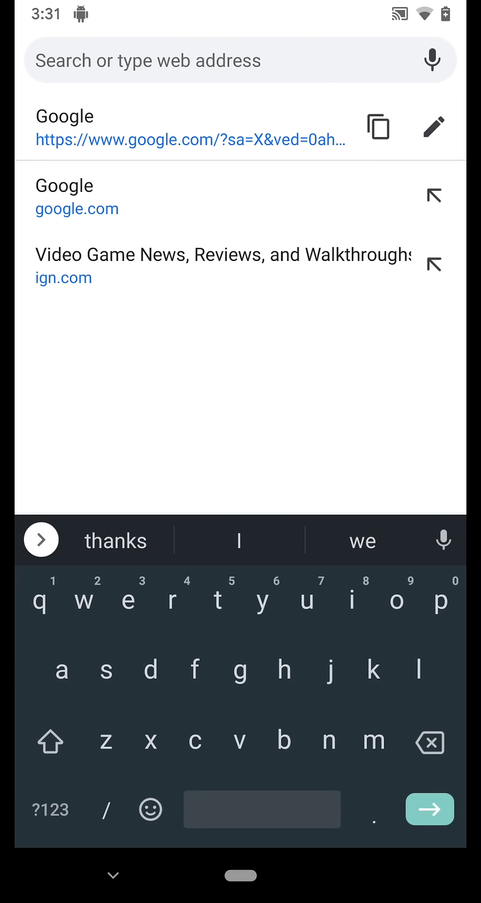
type("c")
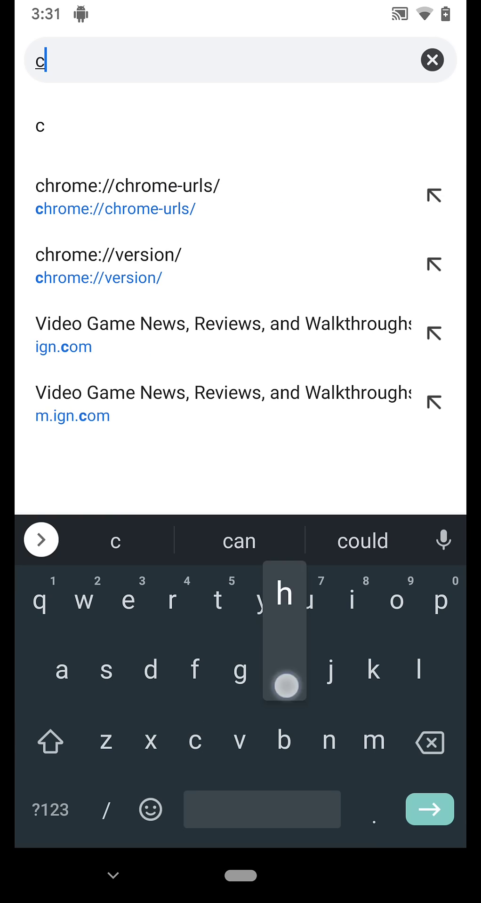
type("hrome")
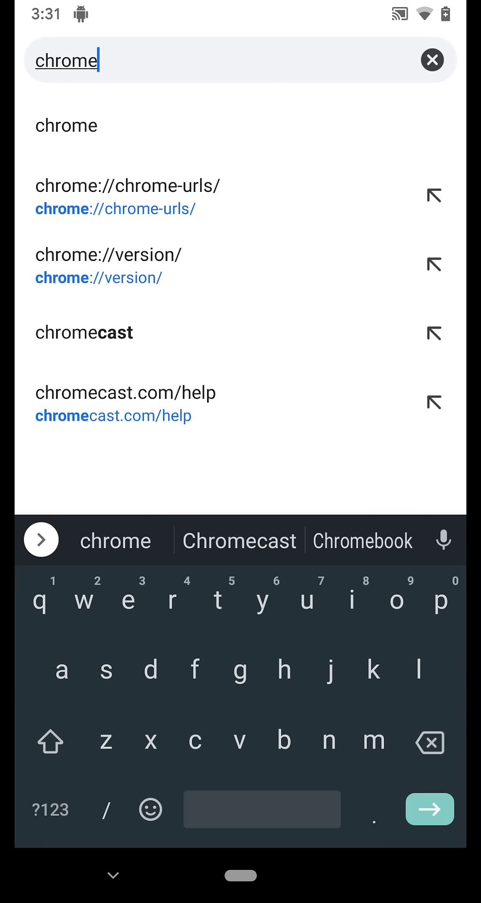
left_click(50, 809)
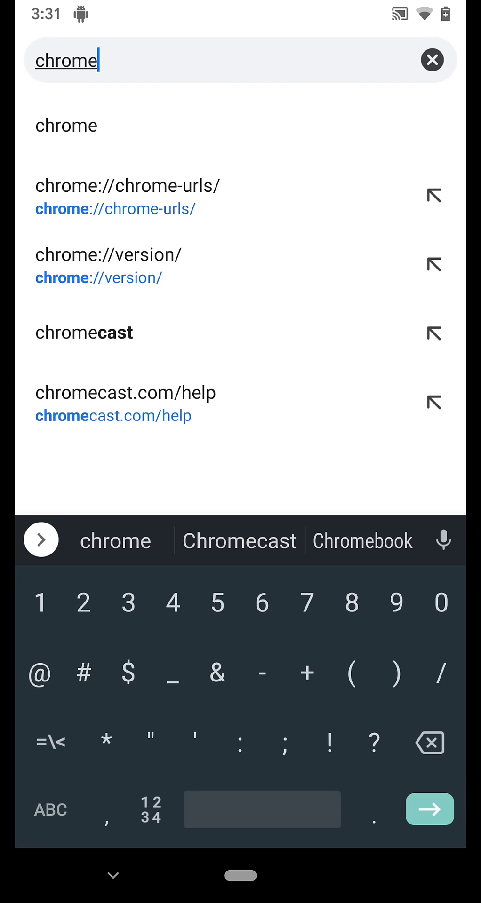
type(":")
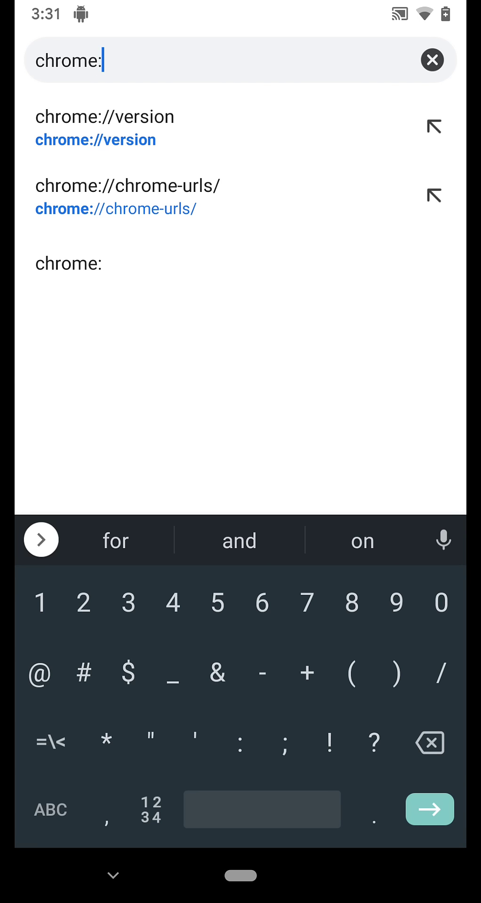
type("//")
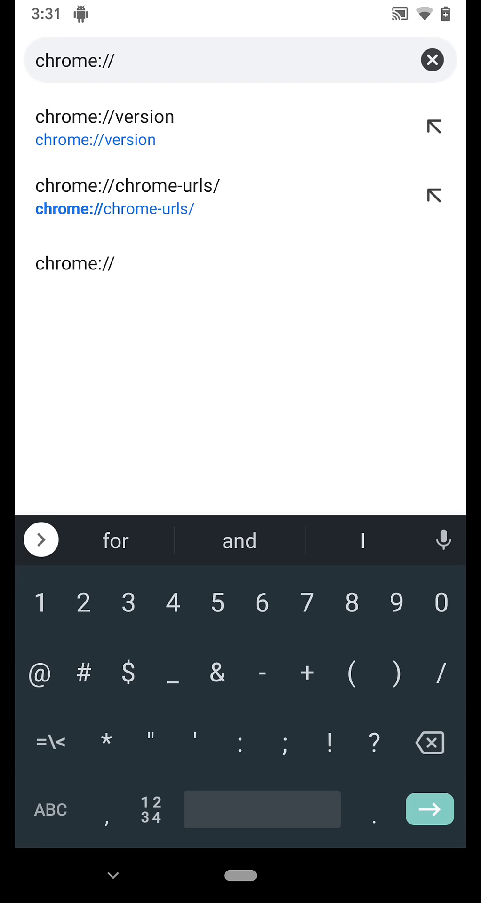
left_click(50, 809)
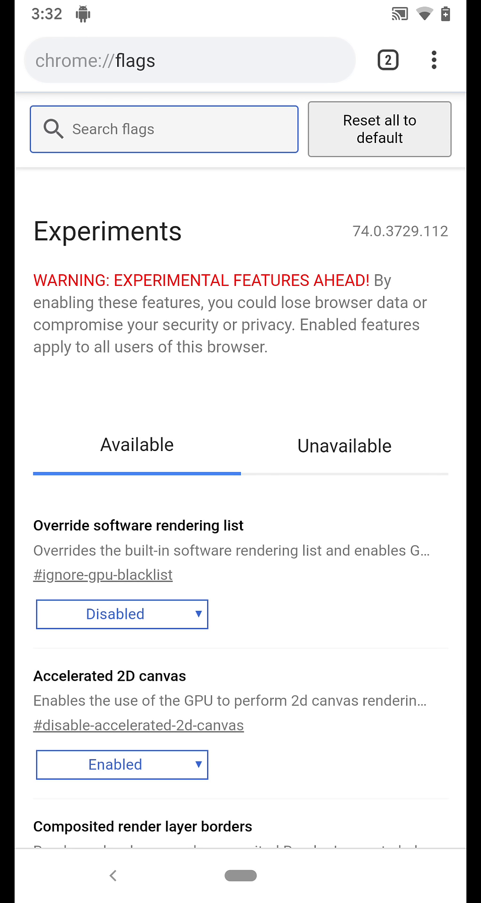
Filter flags by 'Dark mode' and enable the web contents and Chrome UI dark mode flags
type("Dark mo")
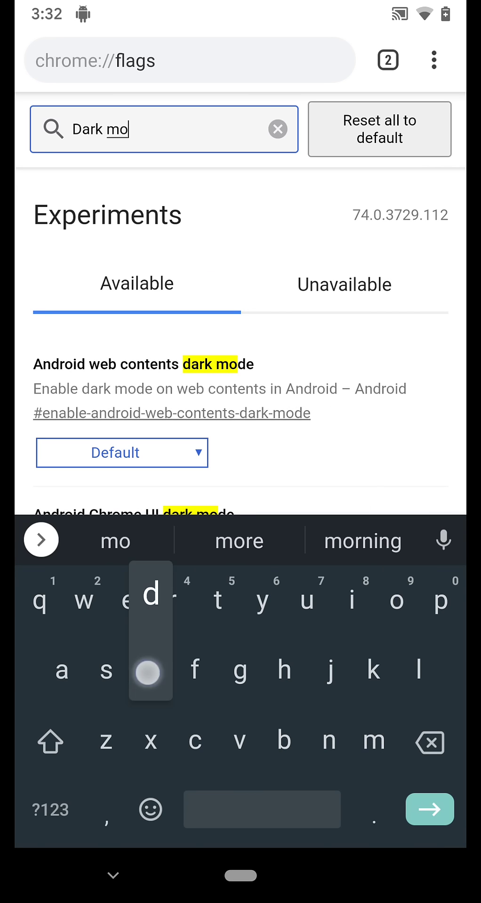
type("de")
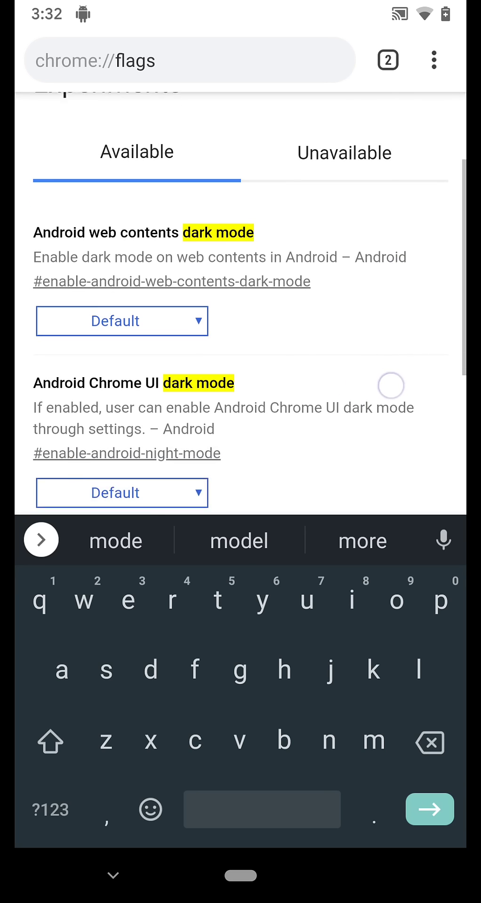
left_click(121, 321)
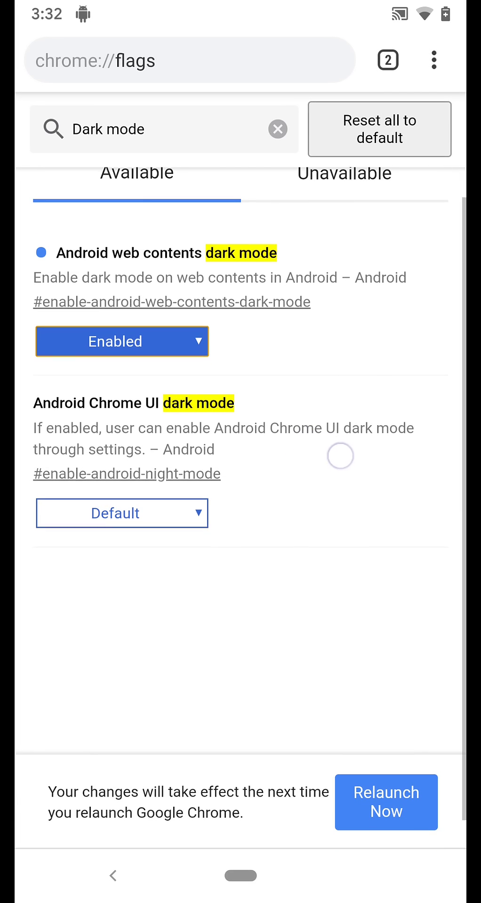
left_click(122, 513)
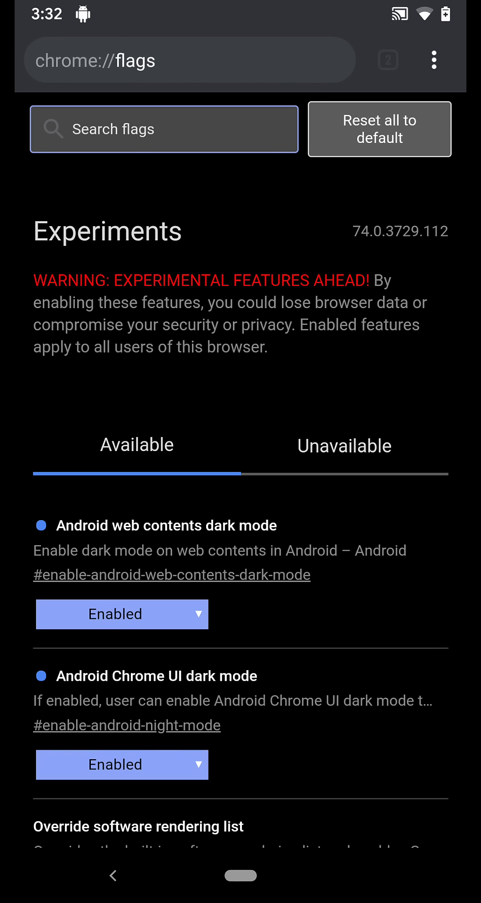
Switch Chrome's Dark mode setting on in Settings and return to chrome://flags
left_click(433, 60)
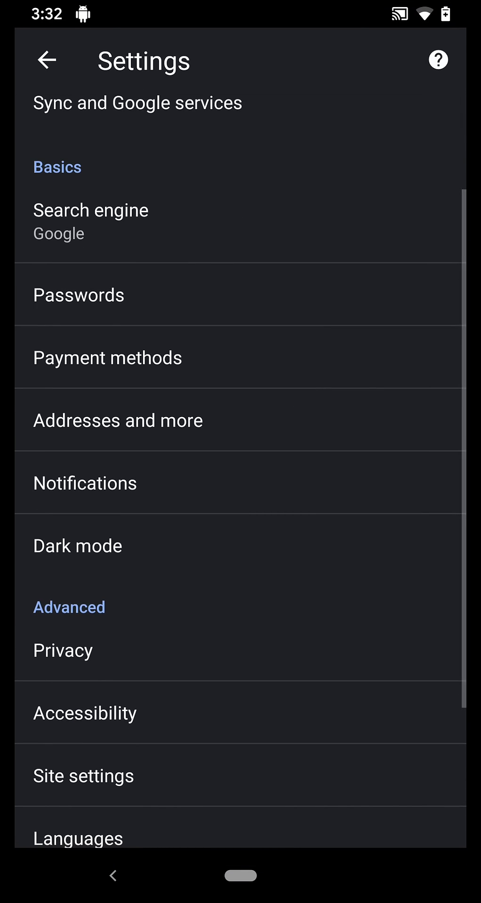
left_click(78, 546)
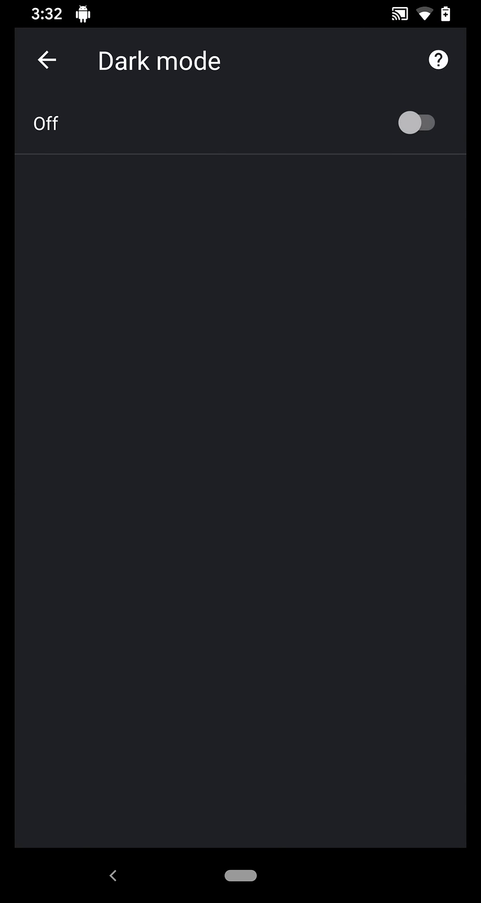
left_click(417, 123)
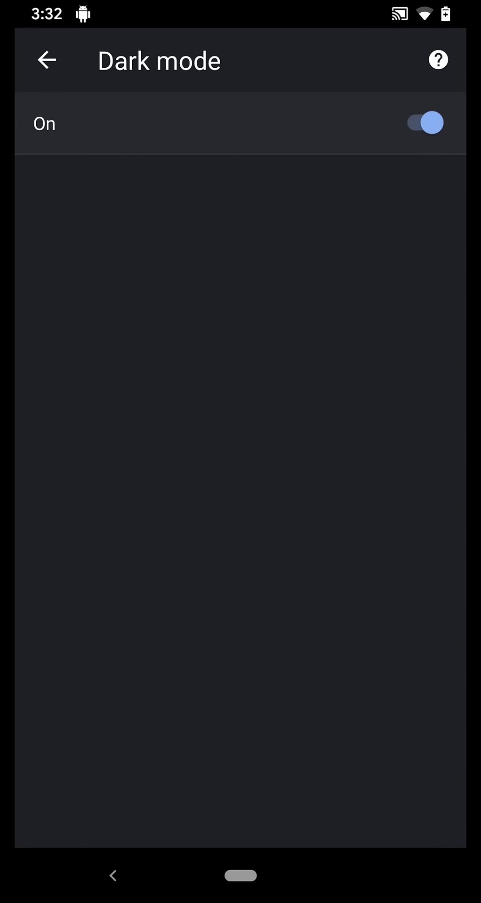
left_click(46, 60)
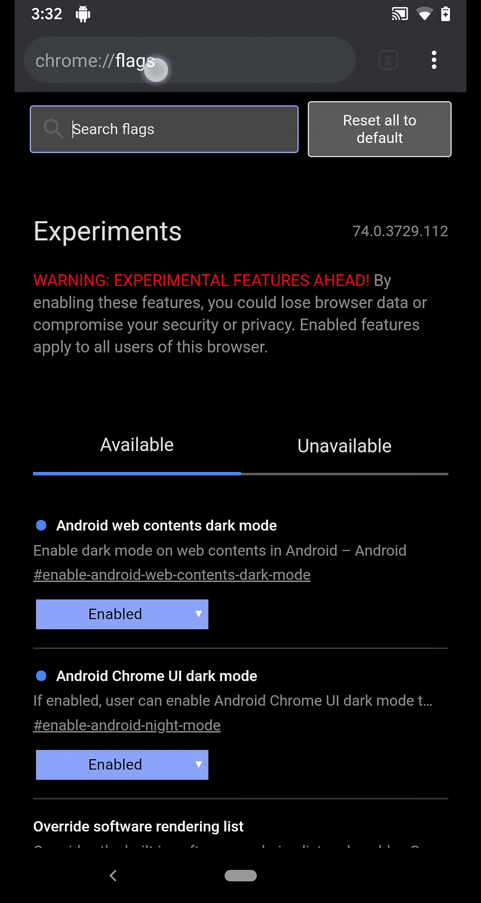
Load google.com and then m.ign.com in dark theme, then show the recent apps overview
left_click(196, 60)
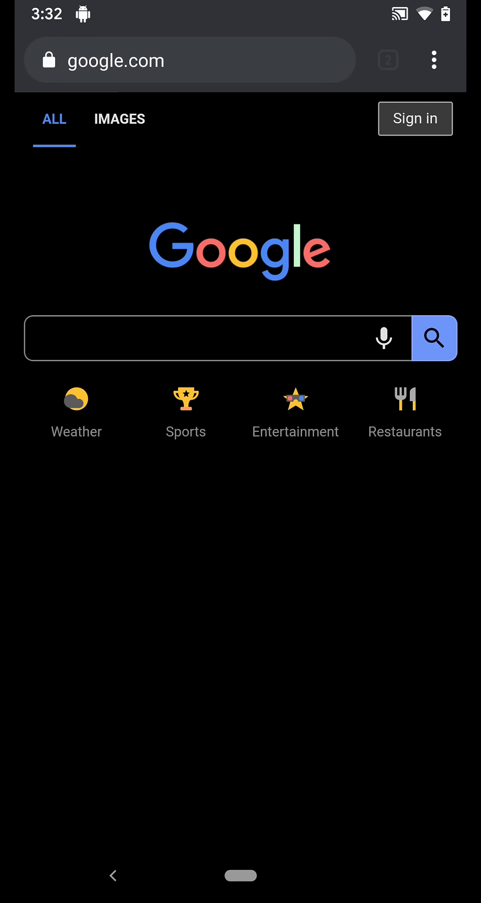
left_click(190, 59)
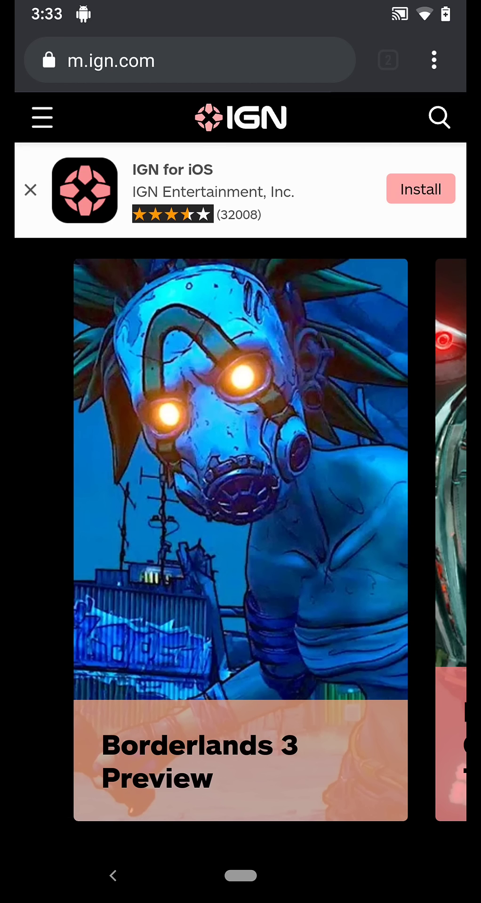
key("HOME")
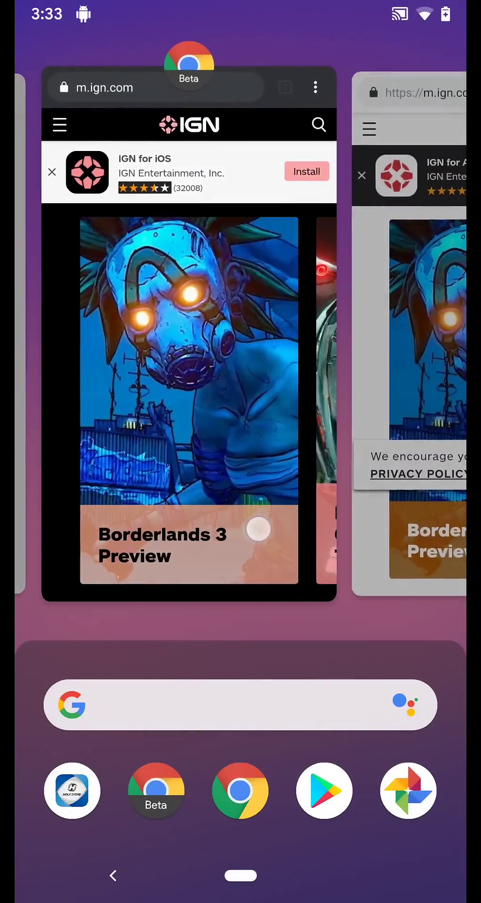
Pick the Chrome Beta card in Recents to bring back the dark IGN page
left_click(189, 346)
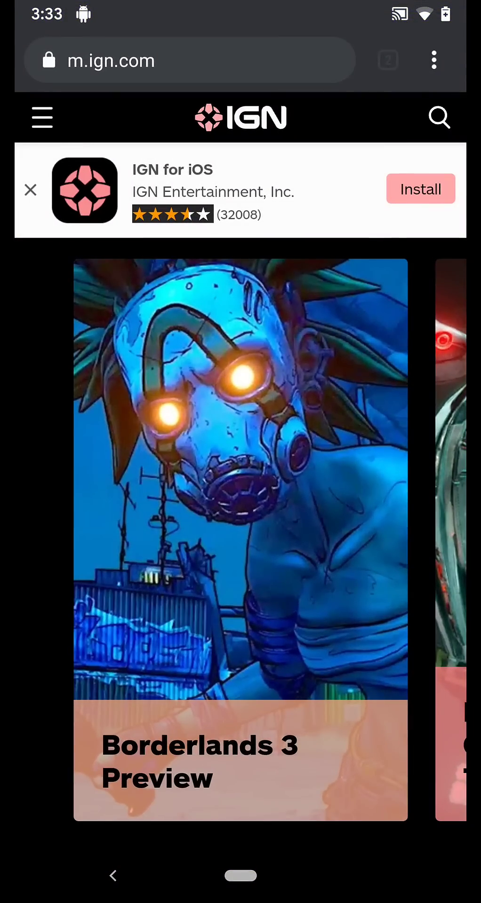